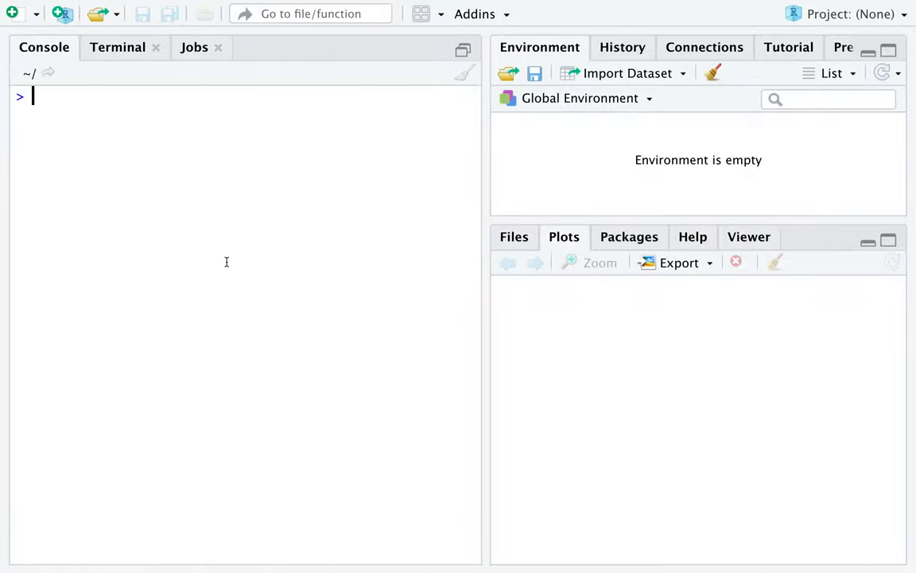
- Run library(ggplot2) and head(ToothGrowth) in the Console
{"action": "type", "text": "library(ggplot2"}
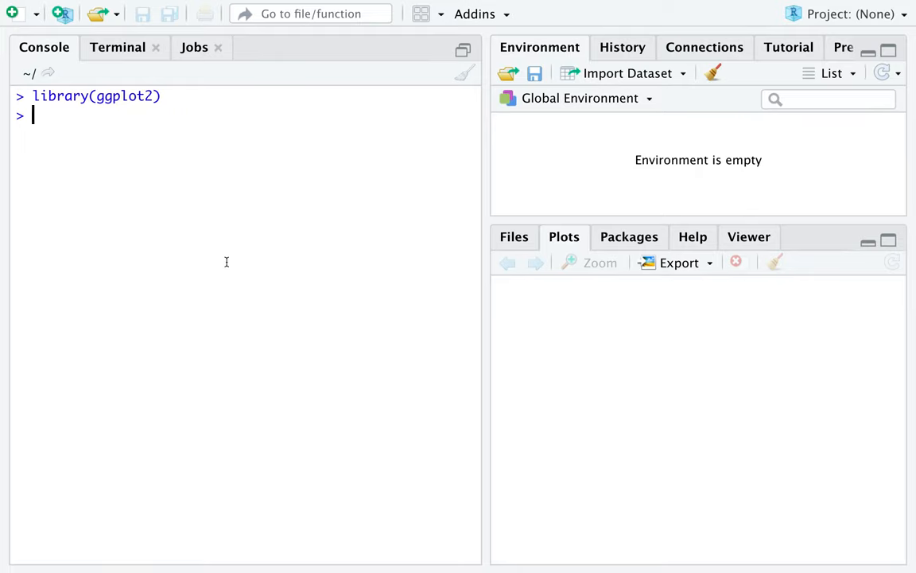
{"action": "type", "text": "head(T"}
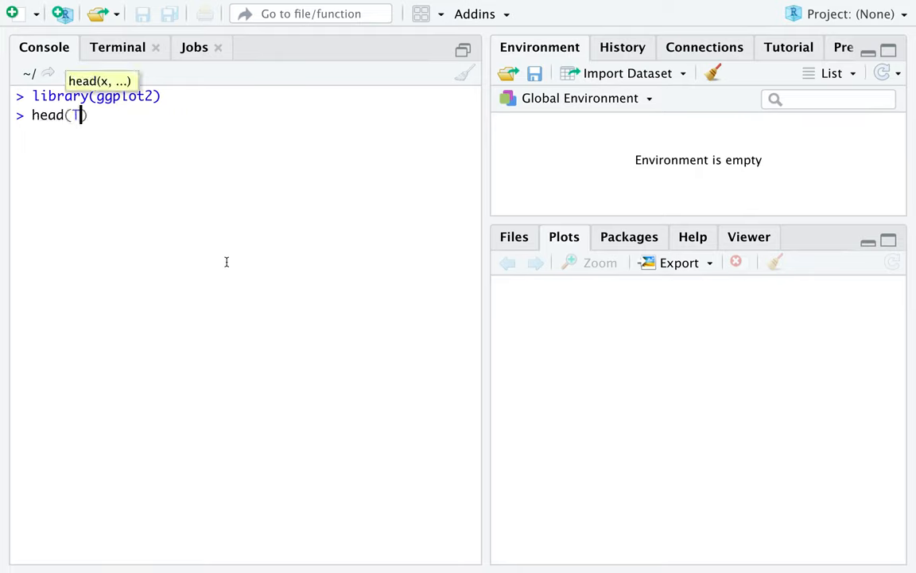
{"action": "type", "text": "oothGrwot"}
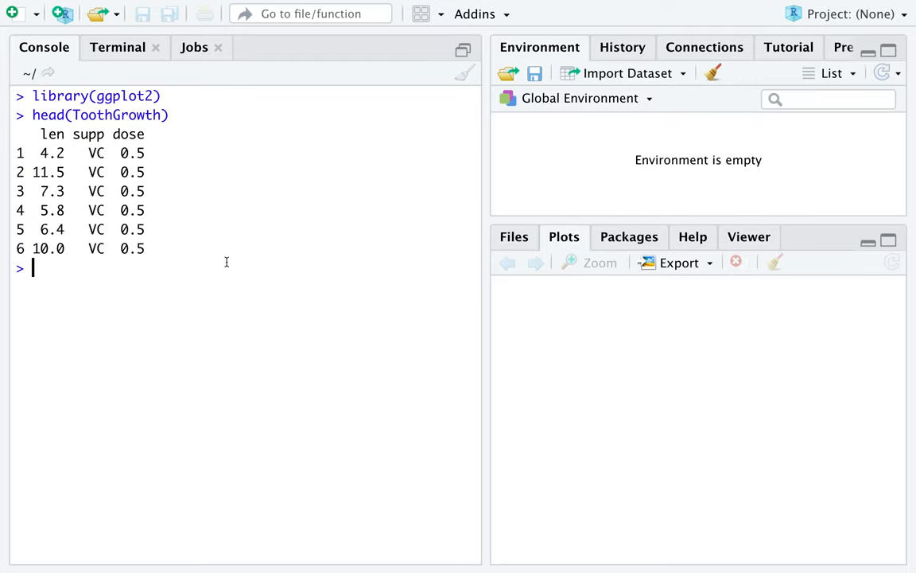
- Run unique(ToothGrowth$dose) to show the doses 0.5, 1.0 and 2.0
{"action": "type", "text": "ToothGrowth"}
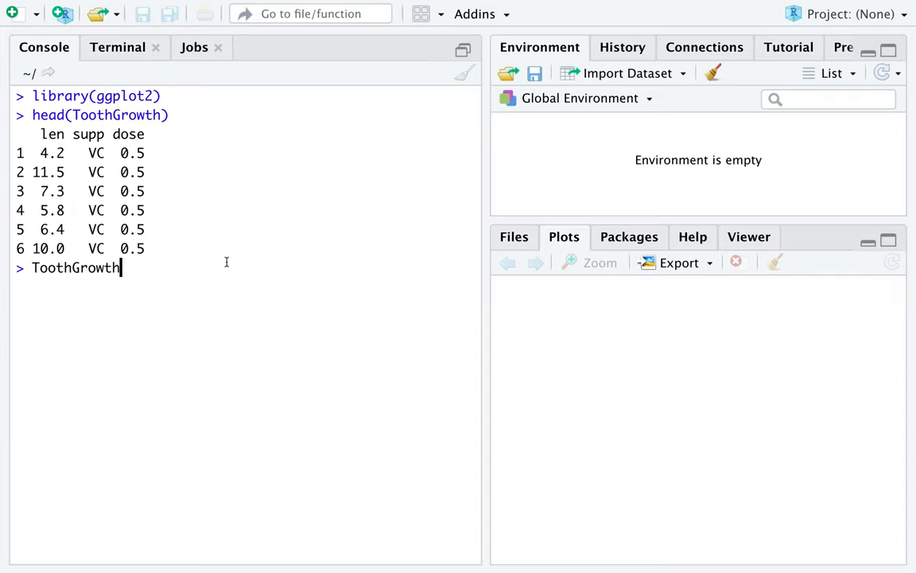
{"action": "type", "text": "$dose"}
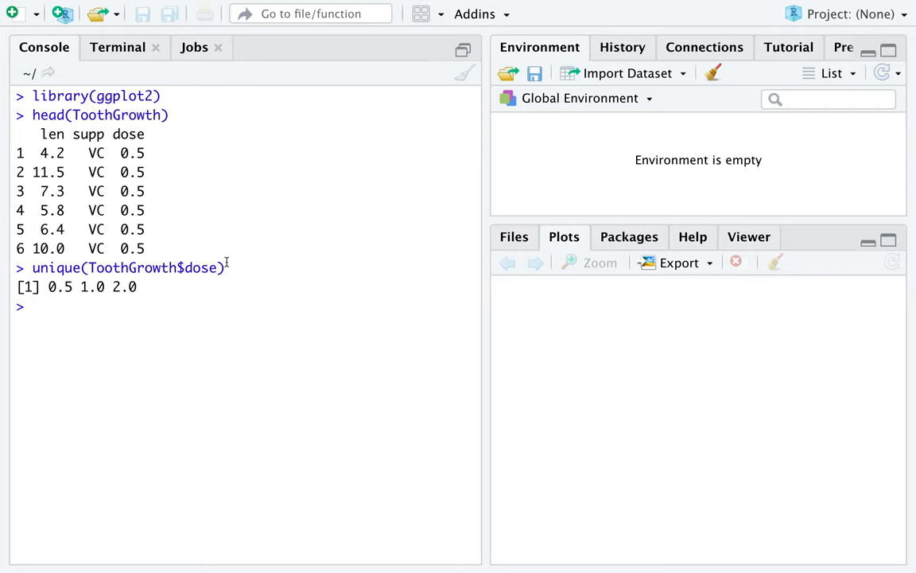
- Run ggplot(ToothGrowth, aes(supp, len)) + geom_point() for a supplement-versus-length point plot
{"action": "type", "text": "ggplot"}
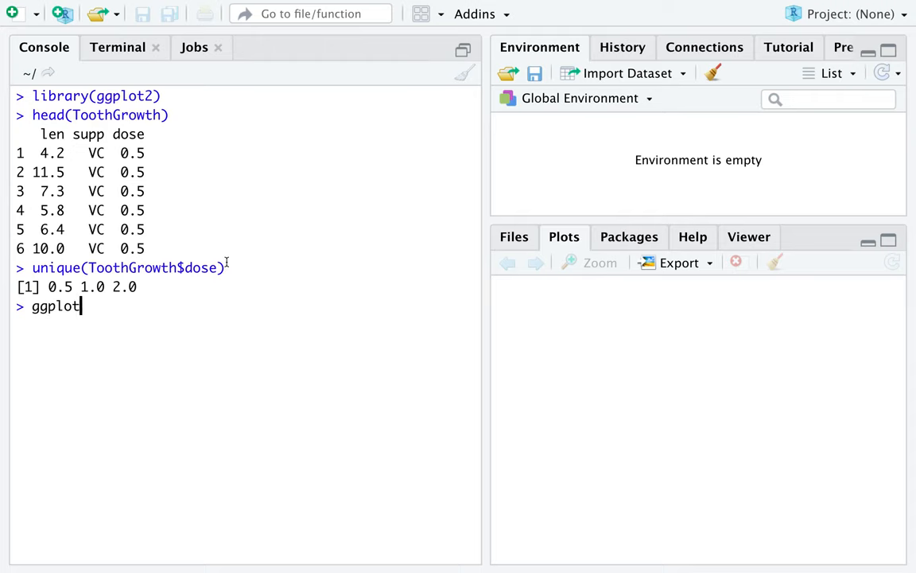
{"action": "type", "text": "(ToothGrowth,"}
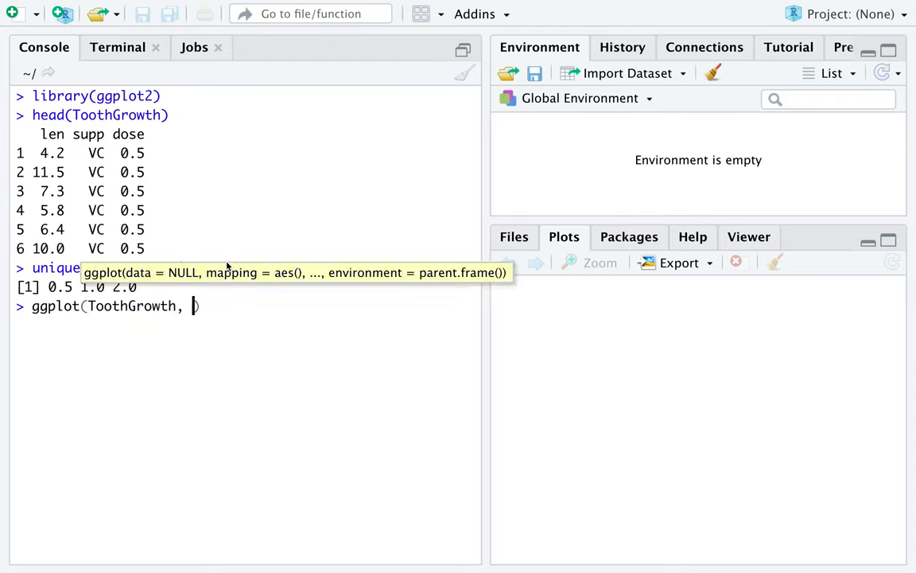
{"action": "type", "text": "aes("}
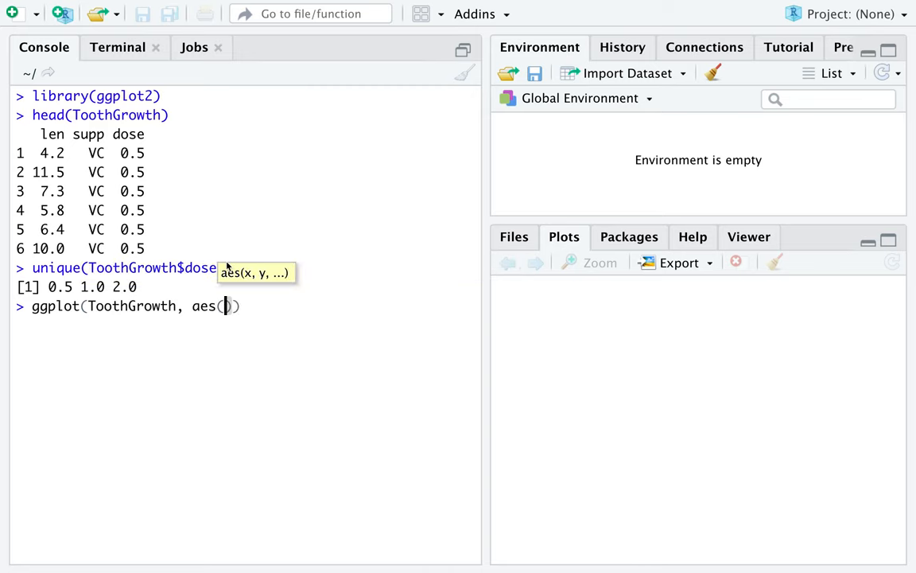
{"action": "type", "text": "sup"}
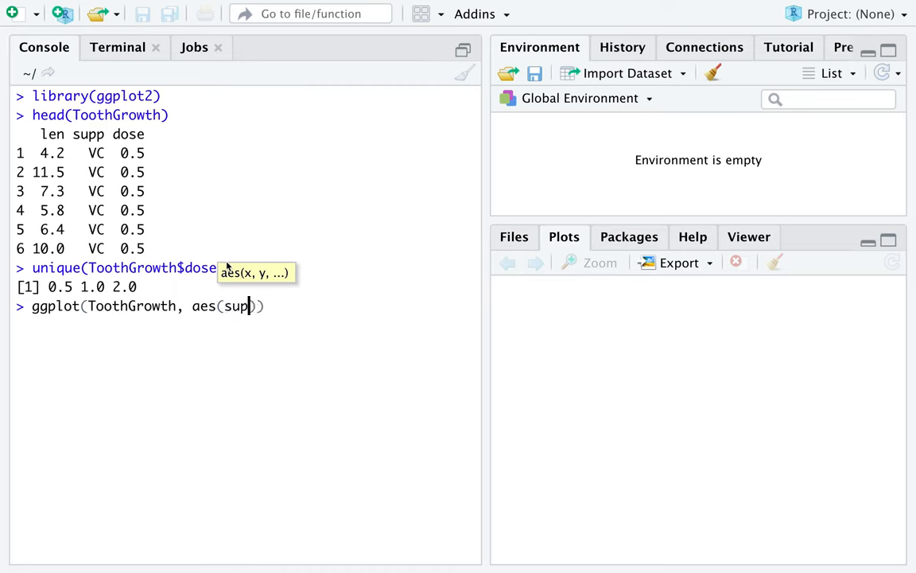
{"action": "type", "text": ", len"}
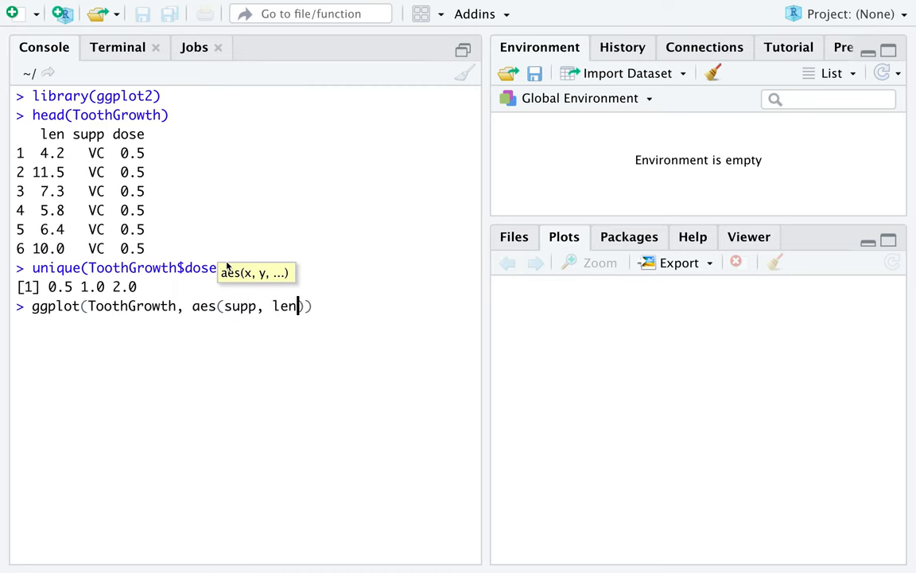
{"action": "type", "text": "len"}
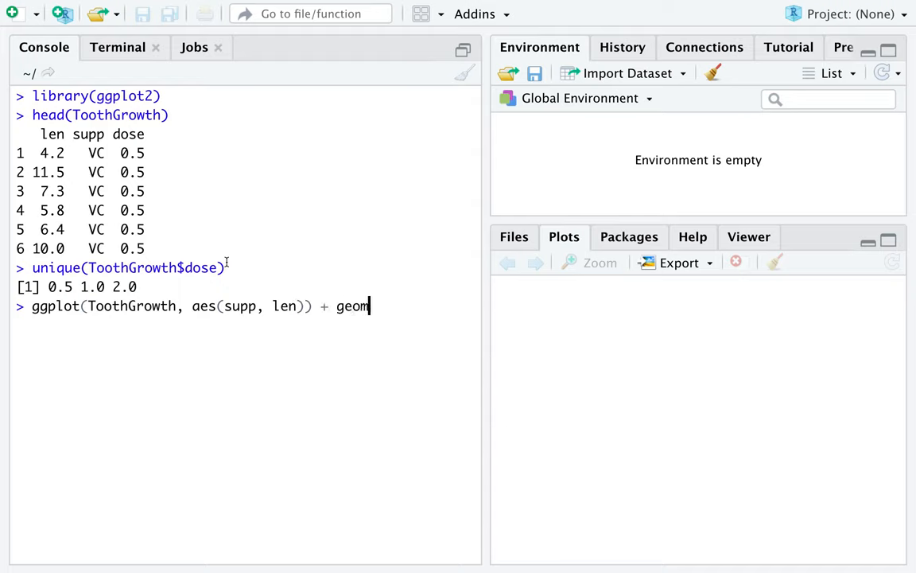
{"action": "type", "text": "_point()"}
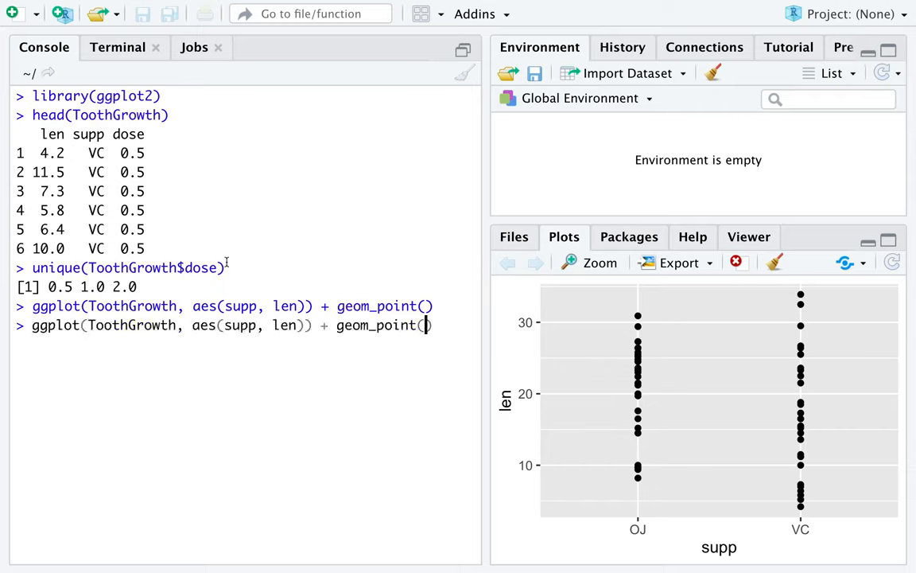
- Replace geom_point with geom_jitter(width = 0.2) and redraw the plot
{"action": "double_click", "coordinate": [396, 325]}
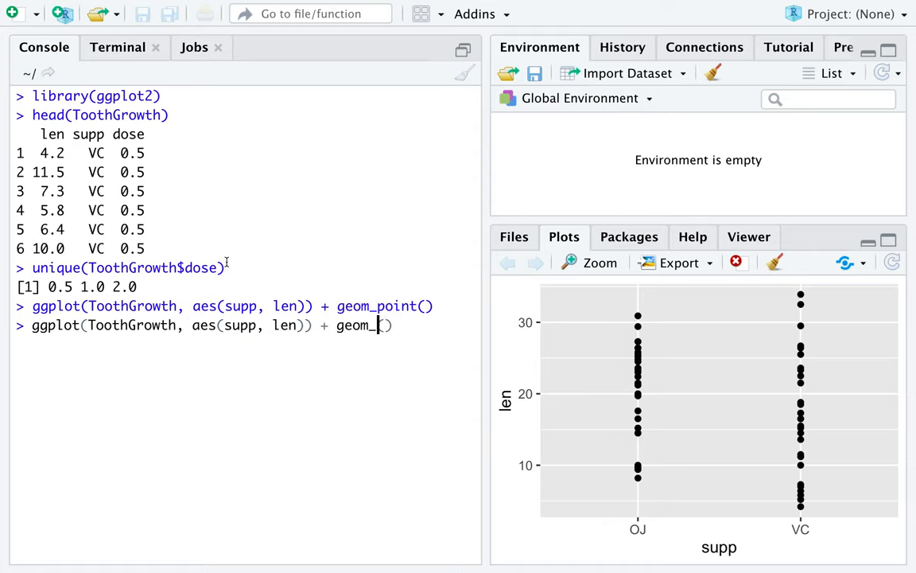
{"action": "type", "text": "jitter()"}
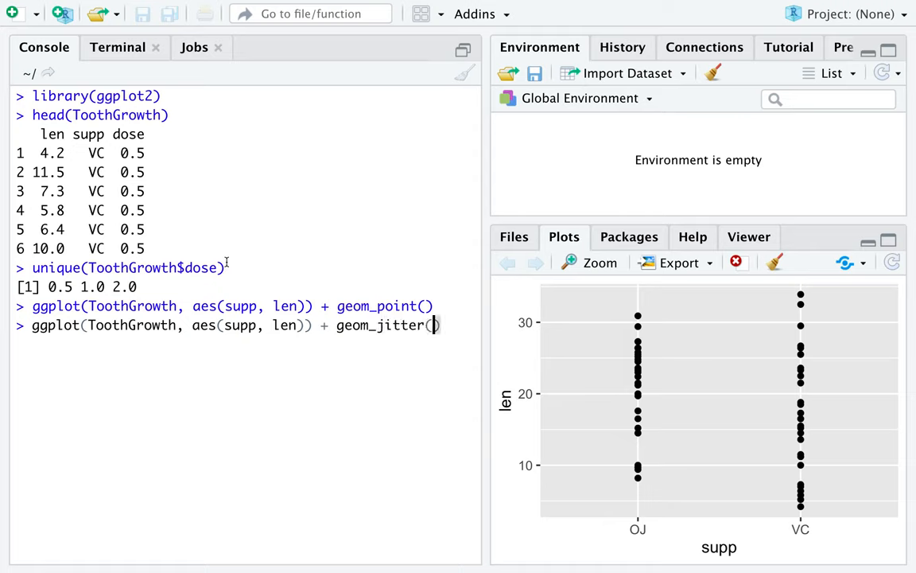
{"action": "type", "text": "width = 0.2"}
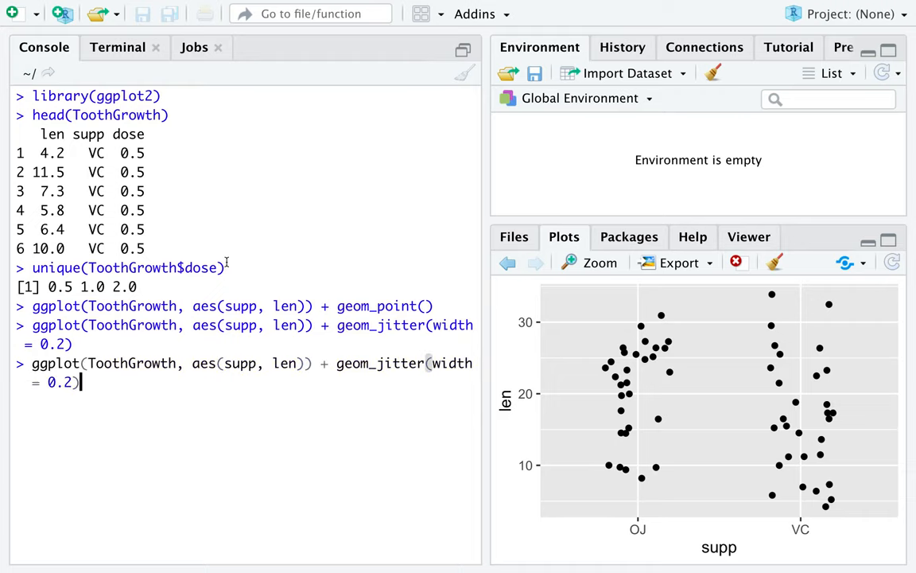
- Add + facet_wrap(~ dose) to split the jitter plot into 0.5, 1 and 2 panels
{"action": "type", "text": "+ fac3e"}
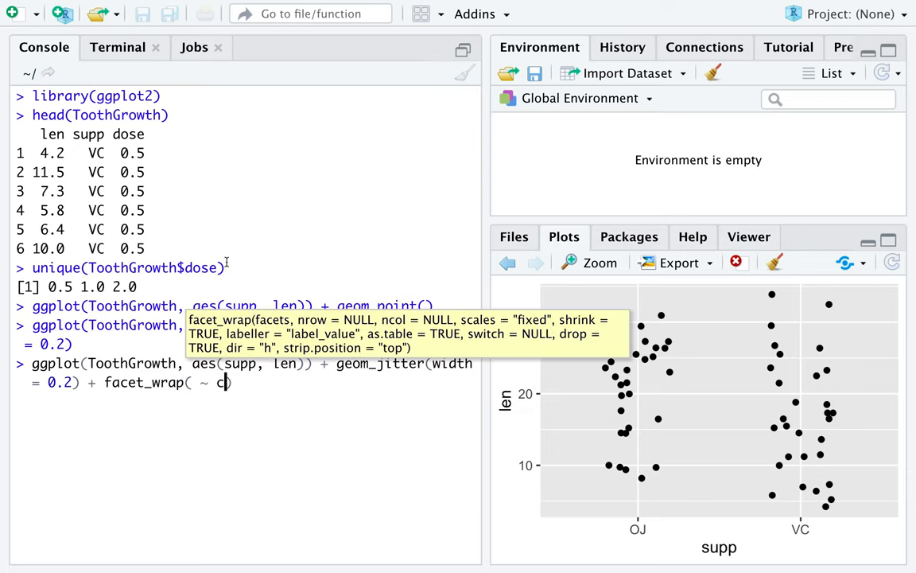
{"action": "type", "text": "ose"}
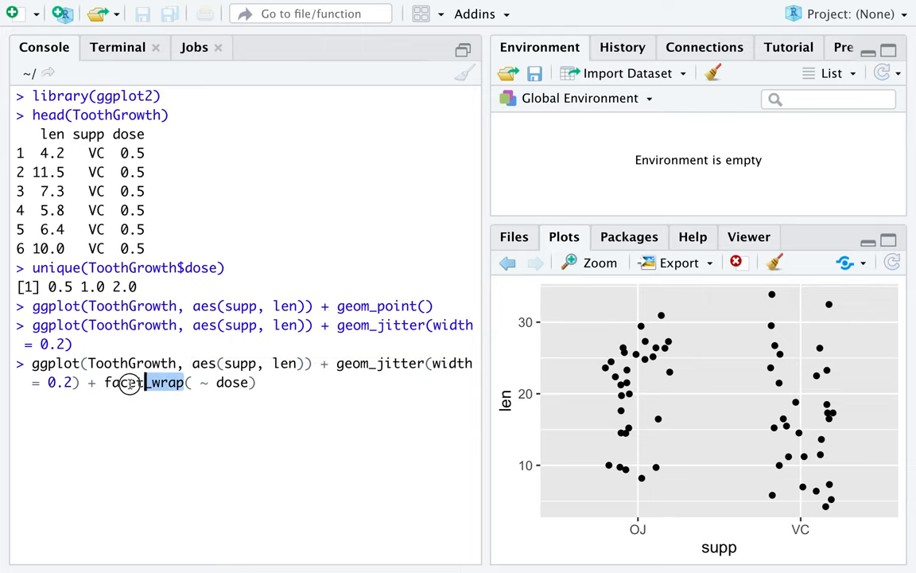
{"action": "double_click", "coordinate": [143, 382]}
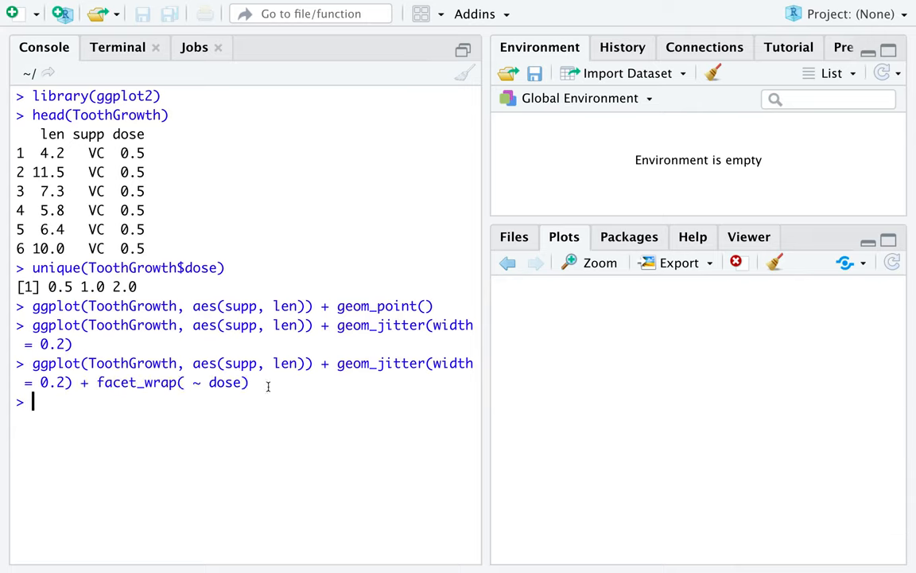
{"action": "key", "text": "Return"}
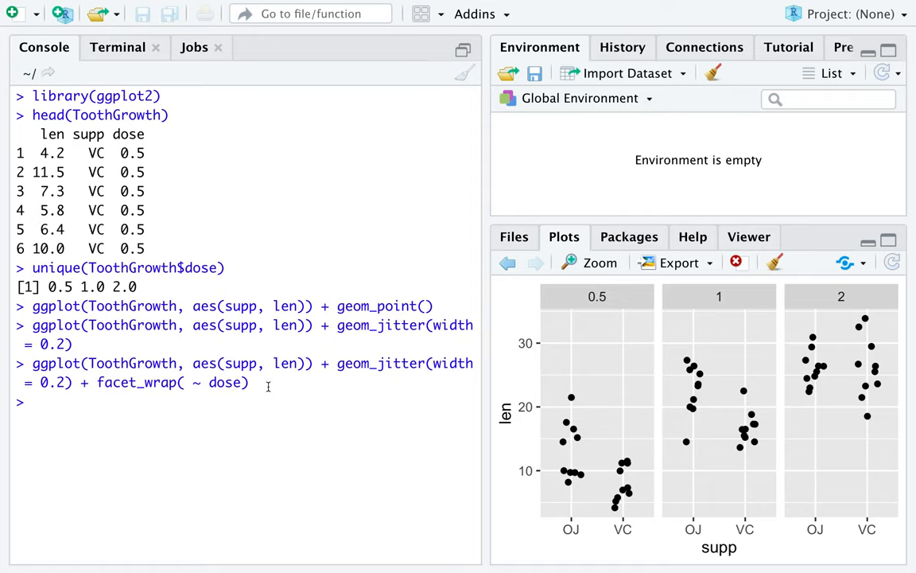
{"action": "mouse_move", "coordinate": [625, 433]}
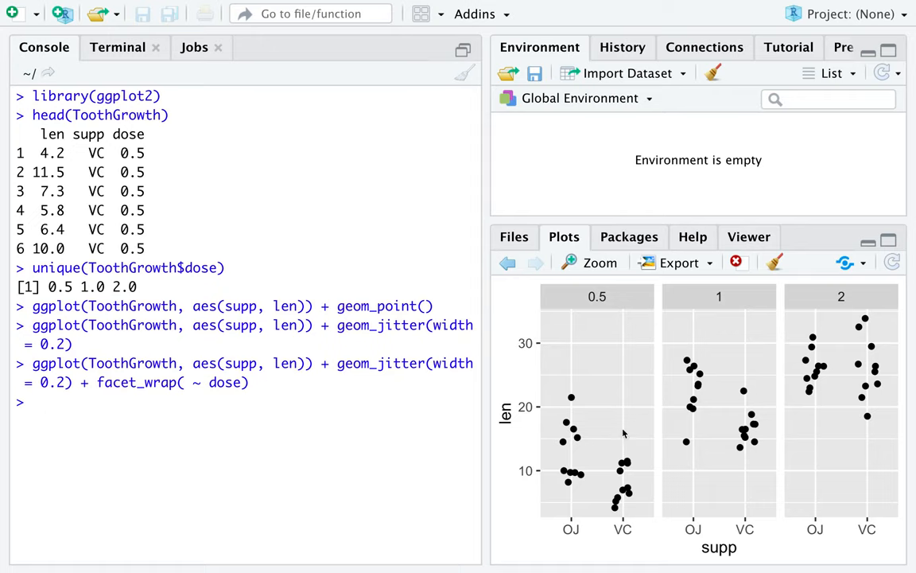
{"action": "mouse_move", "coordinate": [569, 456]}
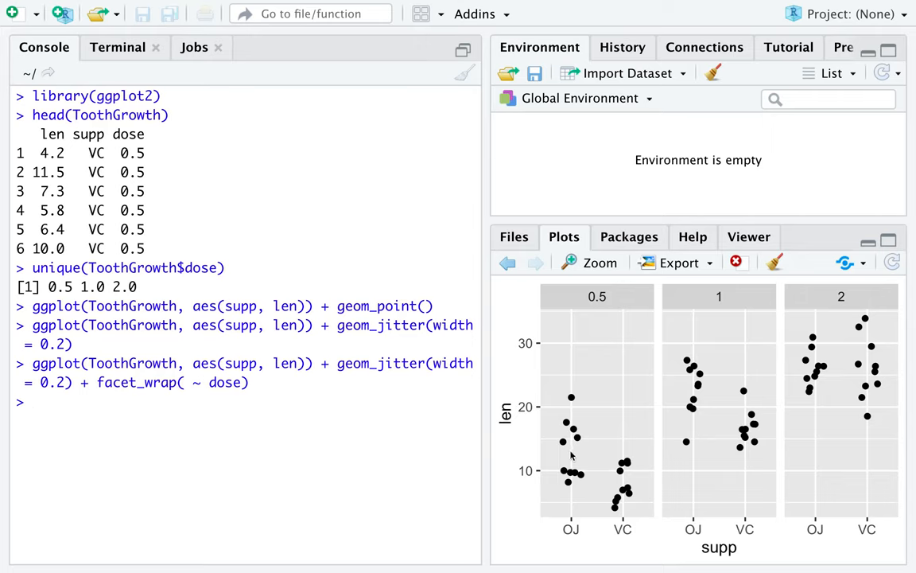
{"action": "mouse_move", "coordinate": [621, 486]}
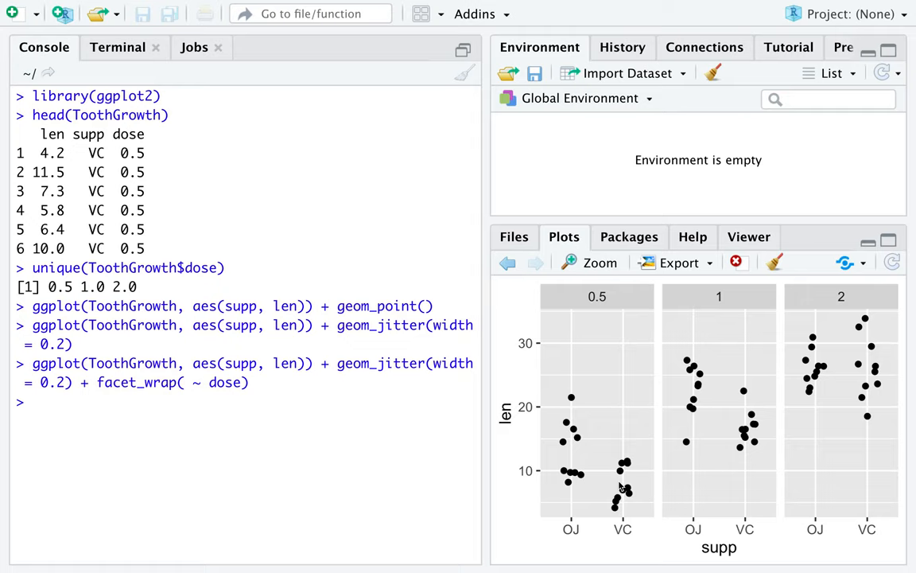
{"action": "mouse_move", "coordinate": [711, 317]}
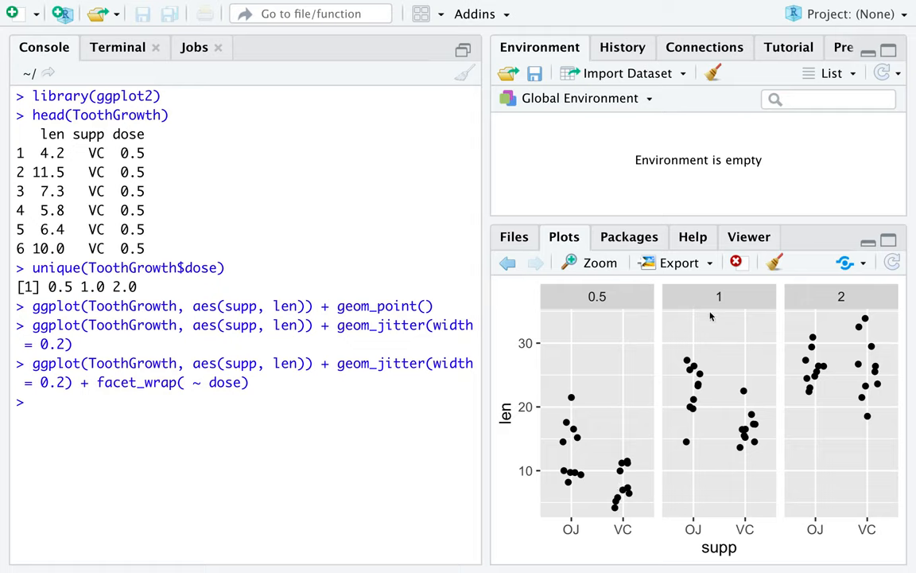
{"action": "mouse_move", "coordinate": [730, 415]}
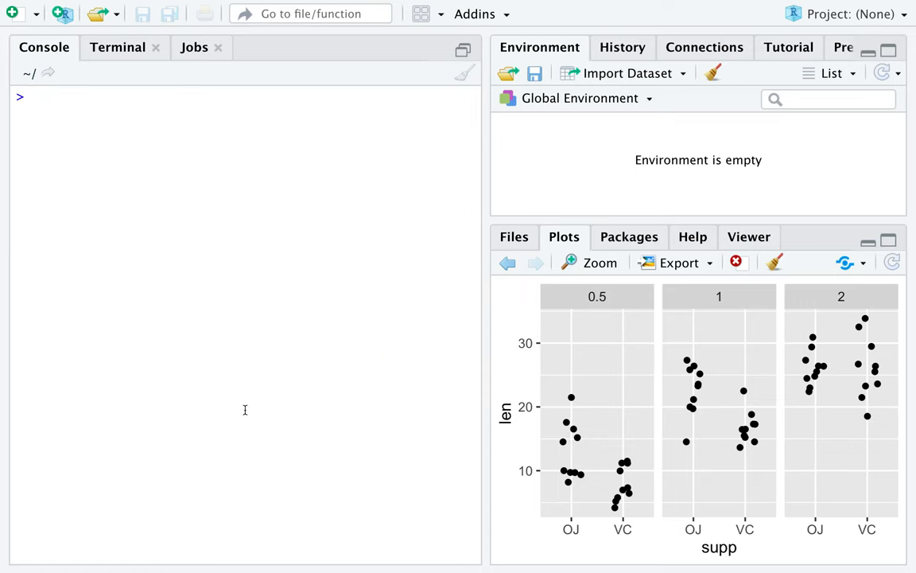
- Add a geom_violin() layer to the faceted jitter plot command and run it
{"action": "type", "text": "ggplot(ToothGrowth, aes(supp, len)) + geom_jitter(width = 0.2) + facet_wrap( ~ dose)"}
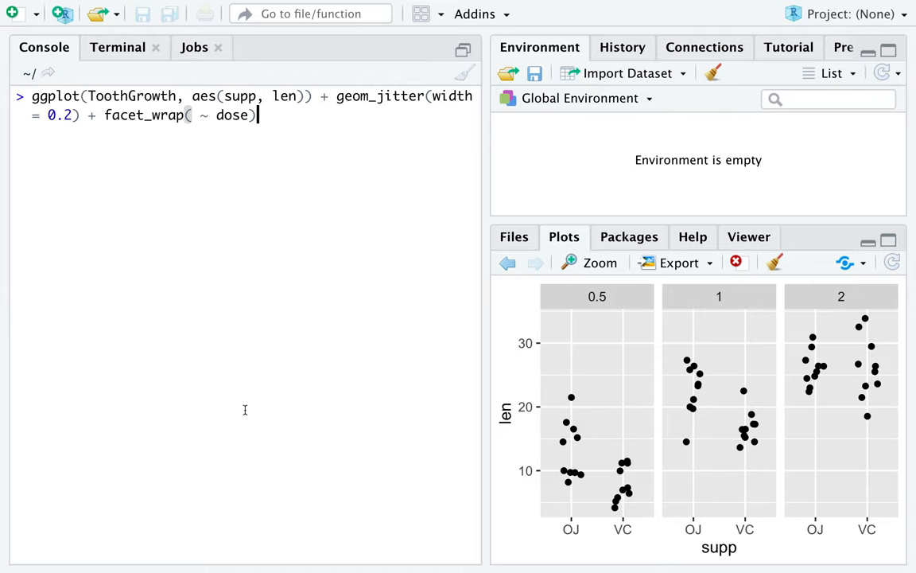
{"action": "mouse_move", "coordinate": [300, 185]}
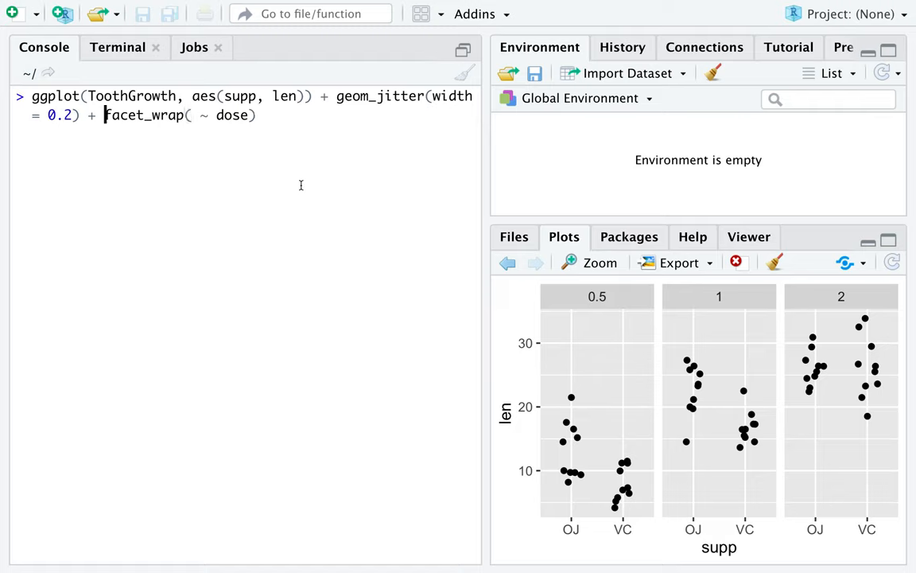
{"action": "type", "text": "geom_violin() +"}
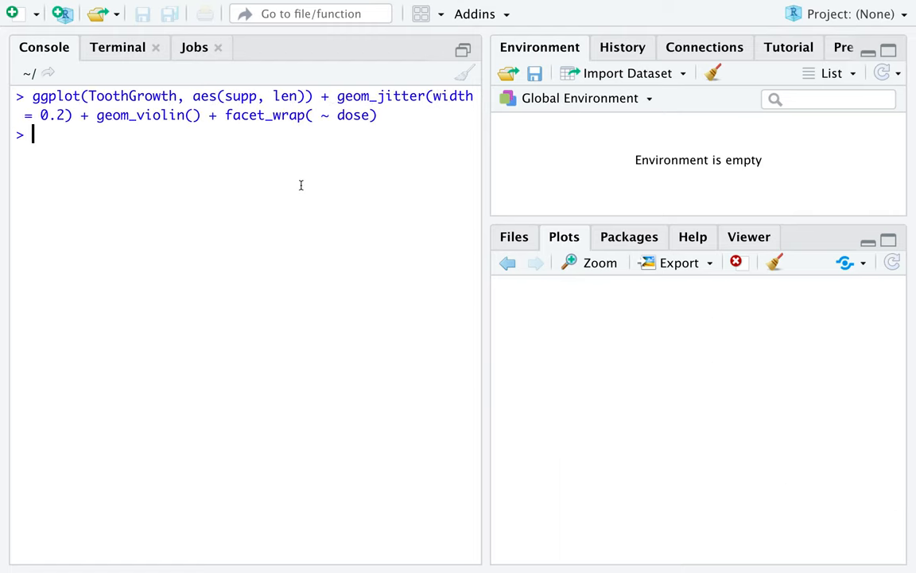
{"action": "key", "text": "enter"}
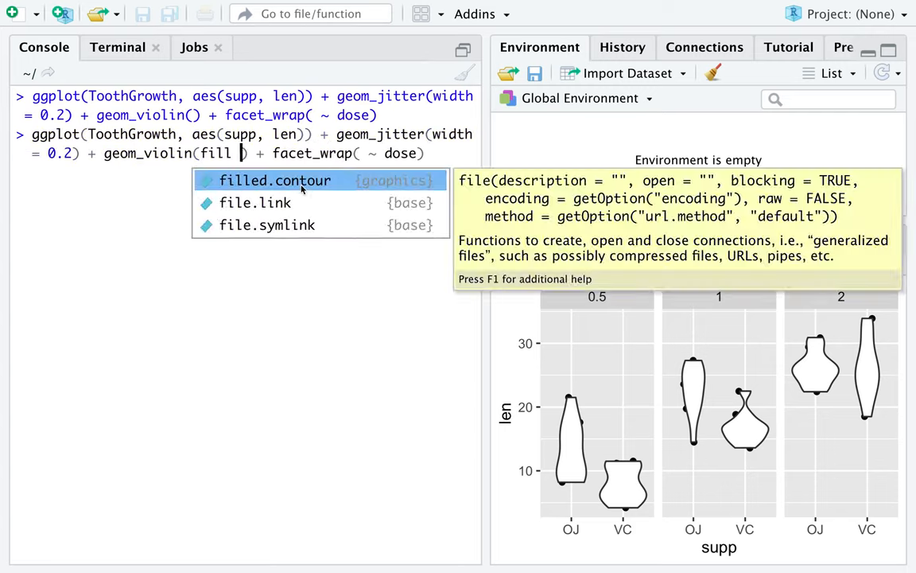
- Redraw with geom_violin(fill = NA) and faint jittered points at alpha 0.1
{"action": "type", "text": "NA"}
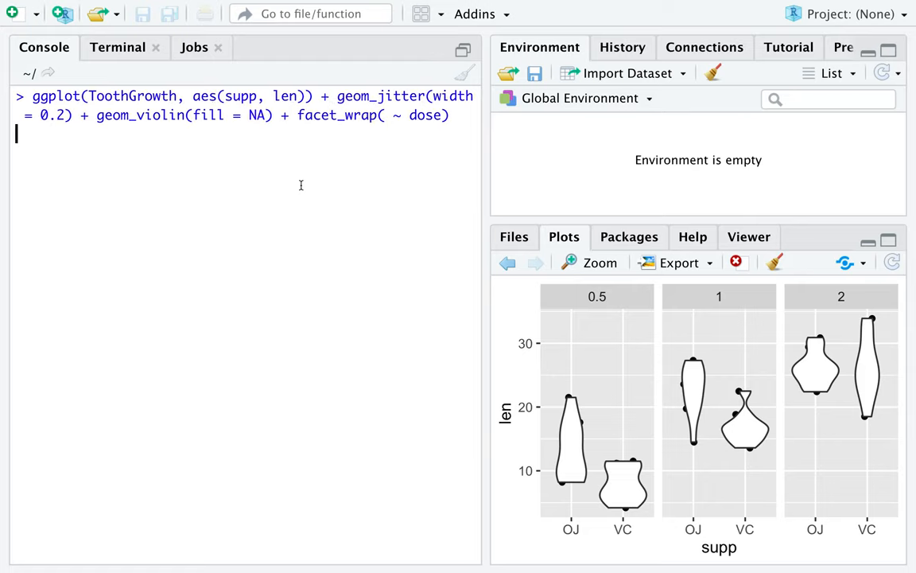
{"action": "key", "text": "enter"}
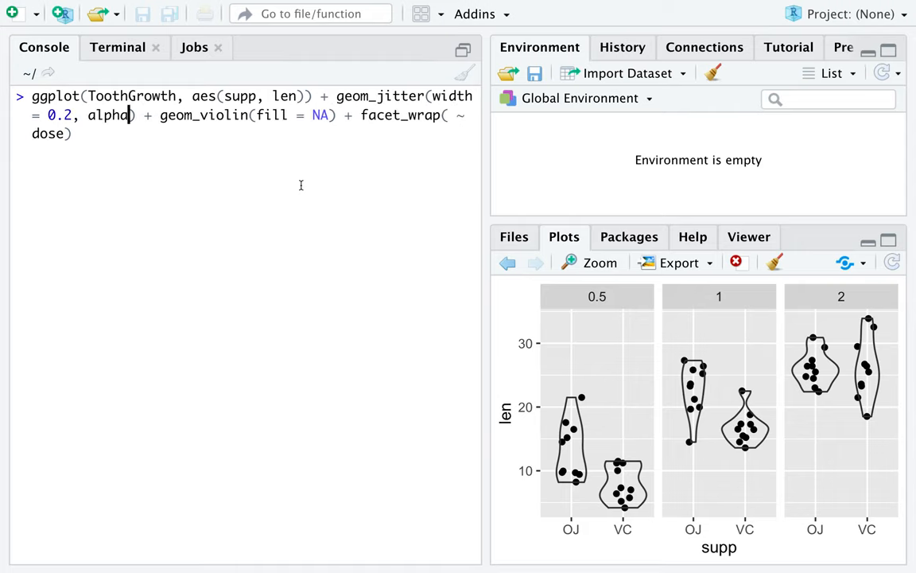
{"action": "type", "text": "= 0.1"}
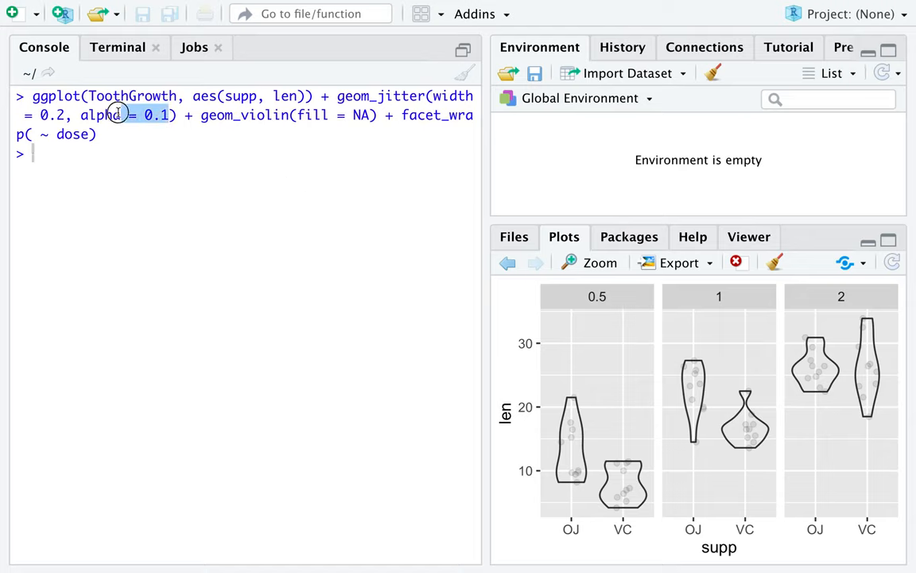
{"action": "double_click", "coordinate": [101, 115]}
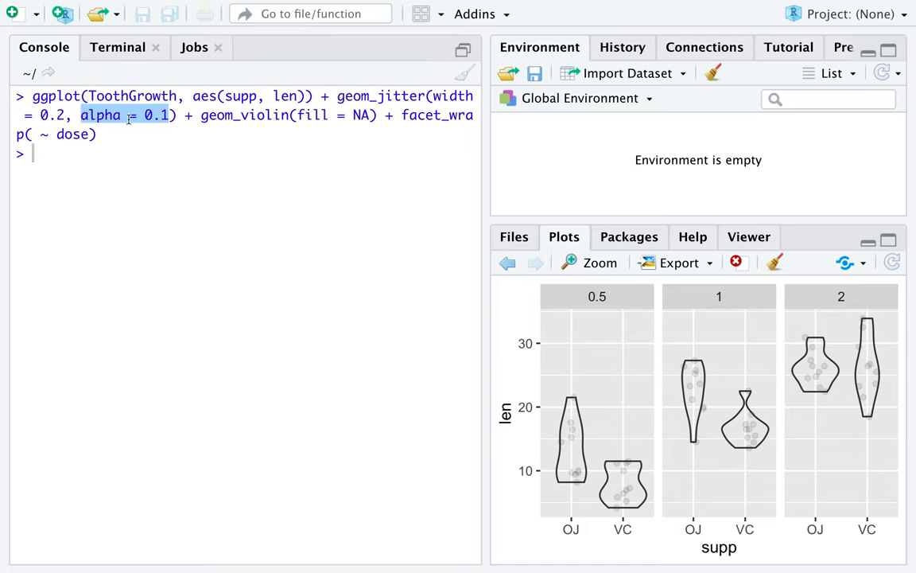
{"action": "mouse_move", "coordinate": [170, 130]}
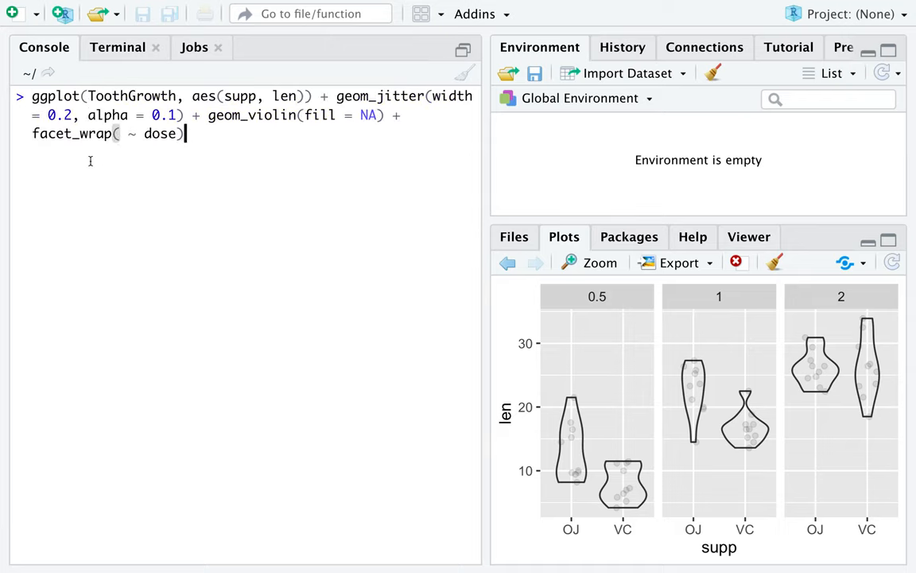
- Add labs(x = "Supplement", y = "Length (mm)") to the plot command
{"action": "type", "text": "+ labs("}
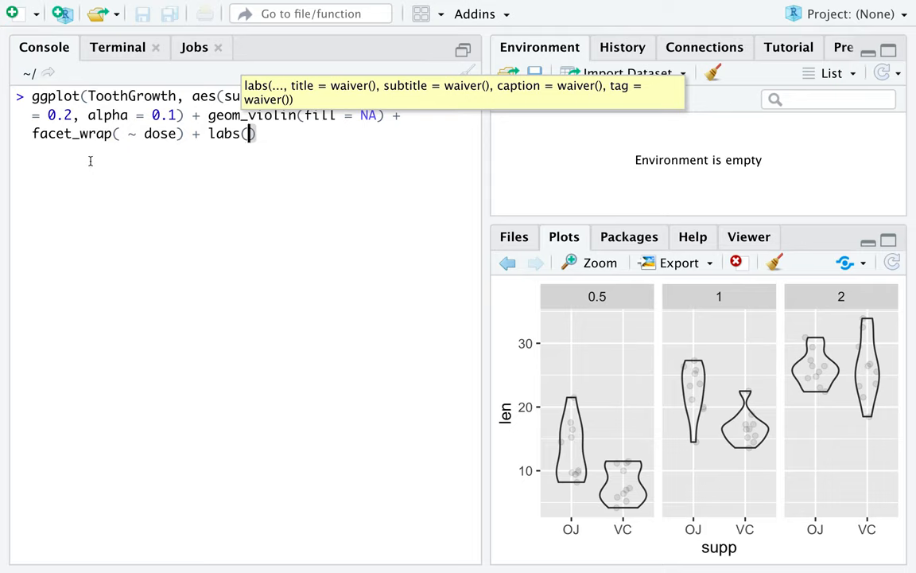
{"action": "type", "text": "x = \""}
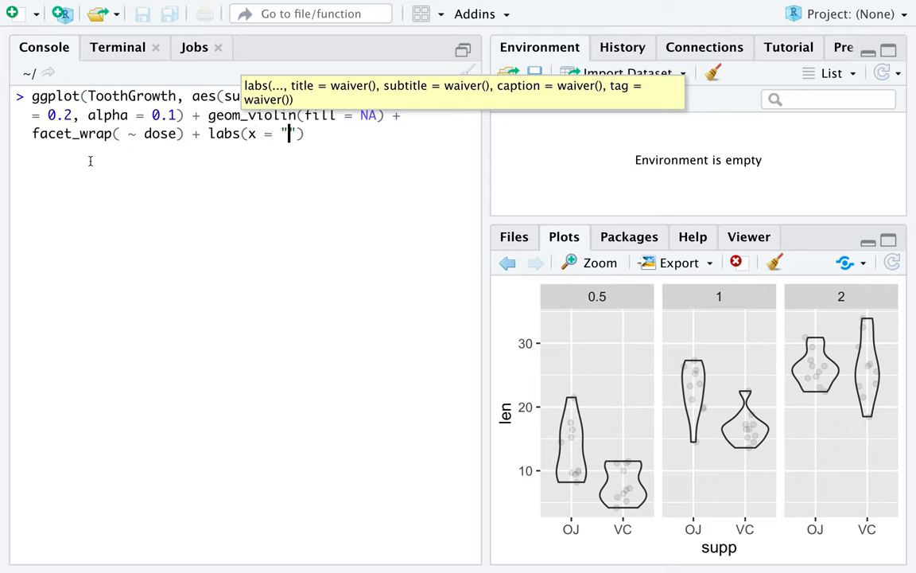
{"action": "type", "text": "Supplem"}
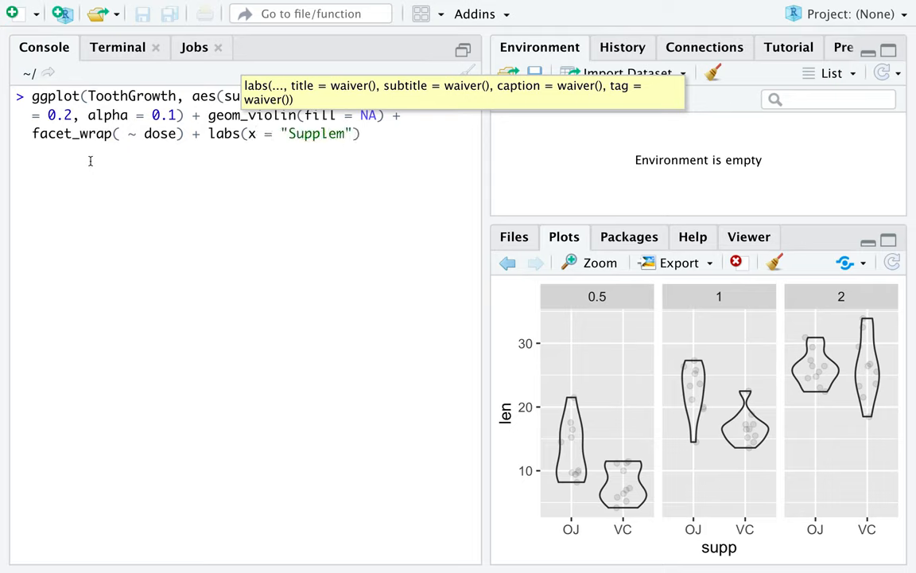
{"action": "type", "text": "ent"}
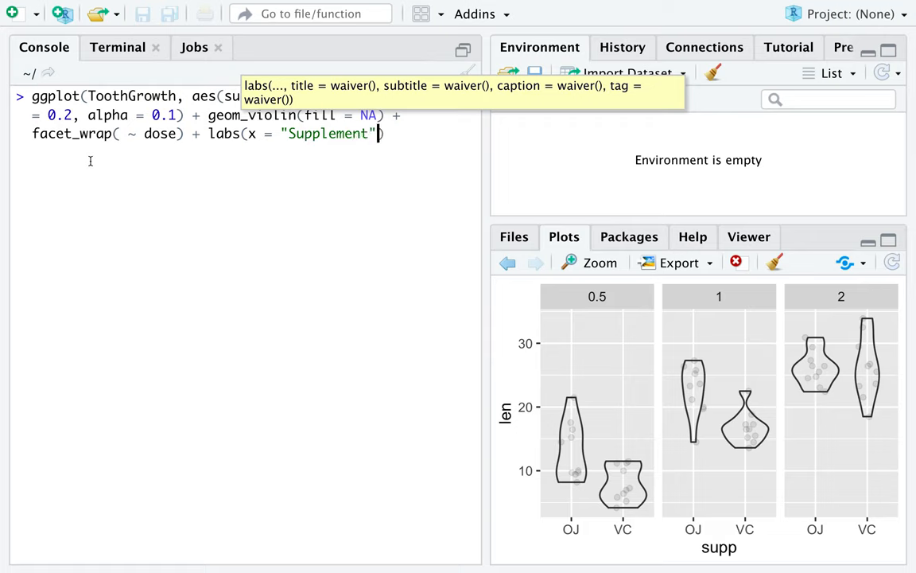
{"action": "mouse_move", "coordinate": [573, 389]}
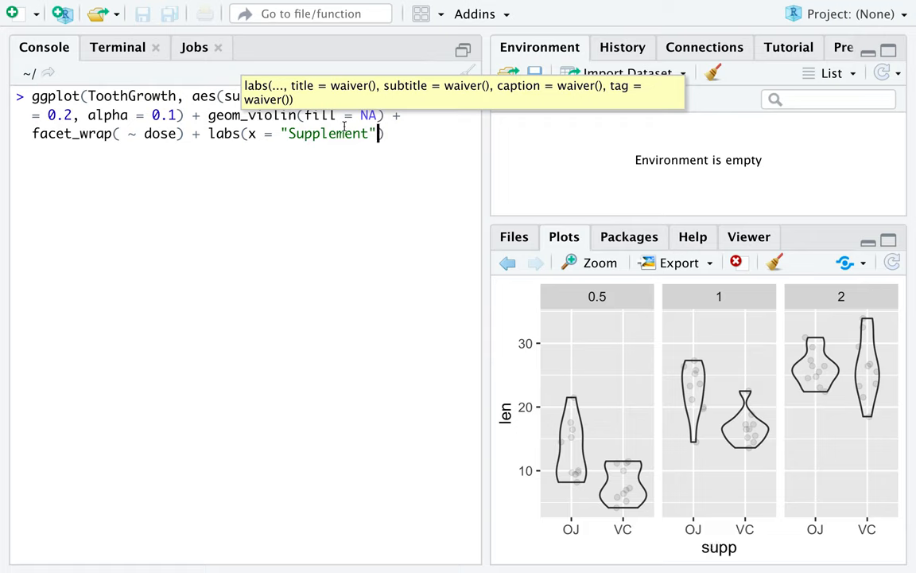
{"action": "mouse_move", "coordinate": [377, 176]}
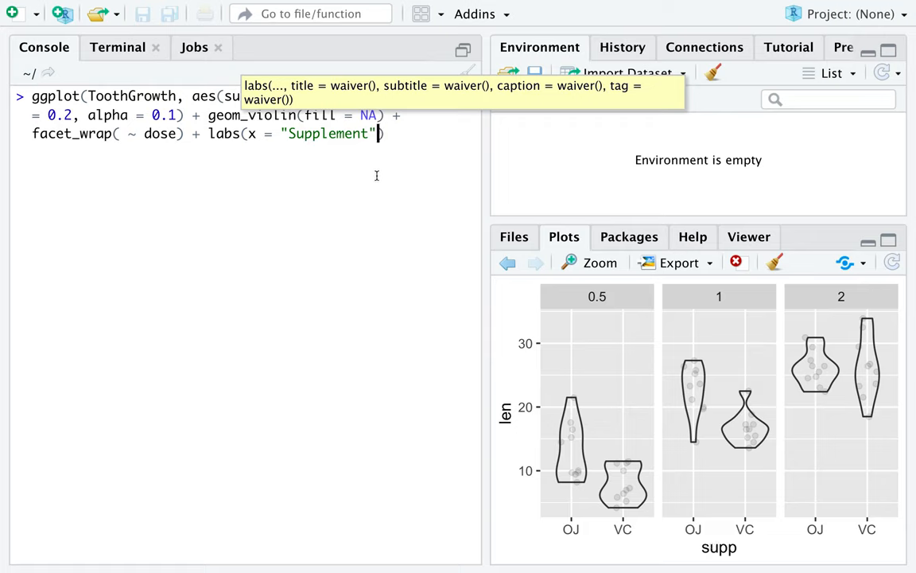
{"action": "type", "text": ", y ="}
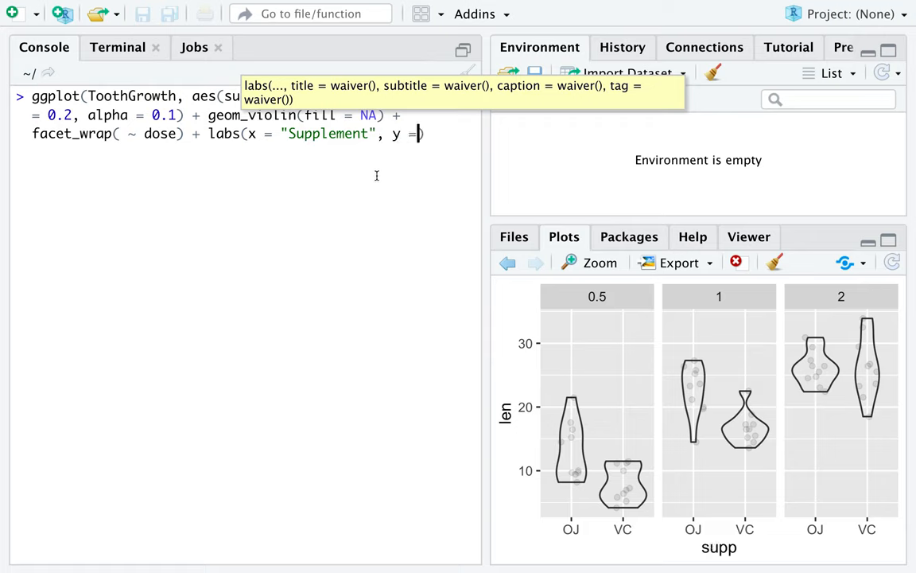
{"action": "type", "text": "\"Length\")"}
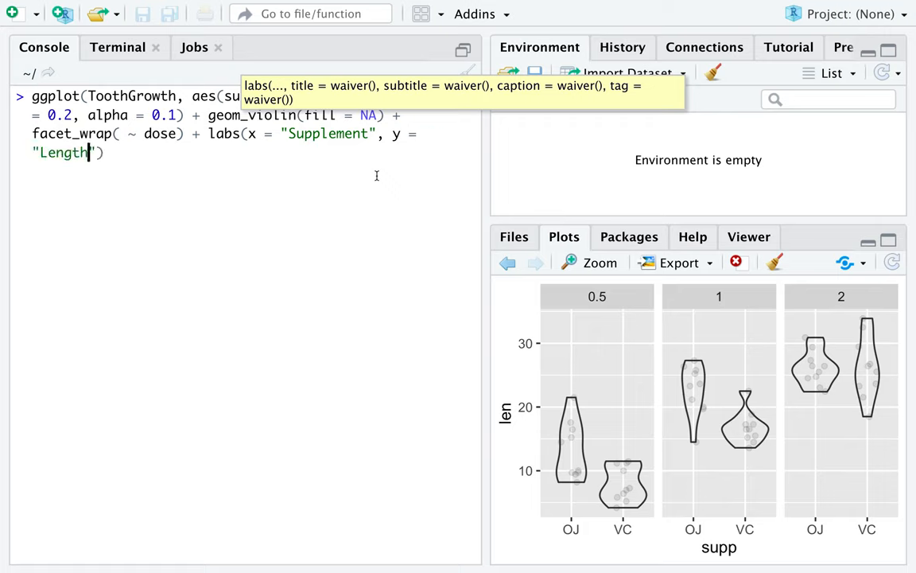
{"action": "type", "text": "(mm)"}
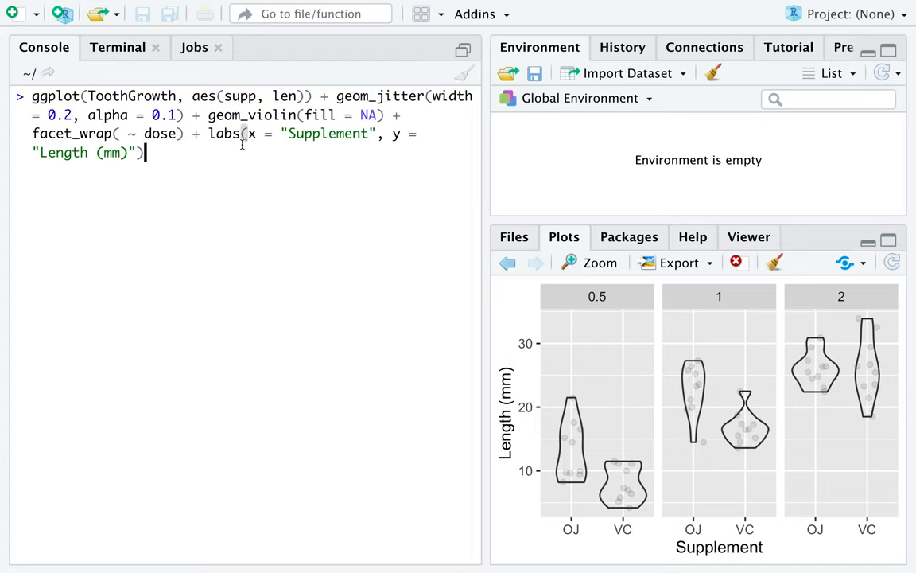
- Append + theme_minimal() to the faceted violin plot command
{"action": "type", "text": "+ theme_mi"}
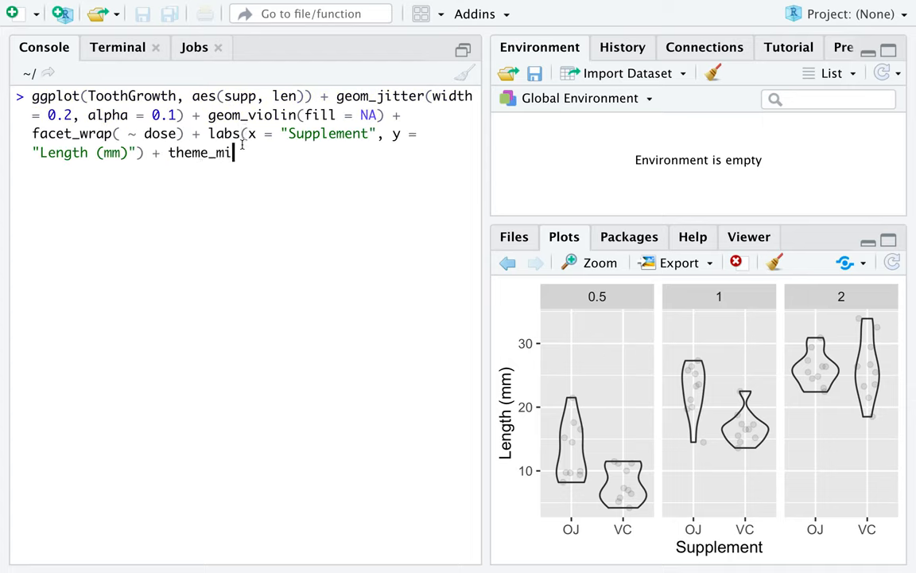
{"action": "type", "text": "nimal()"}
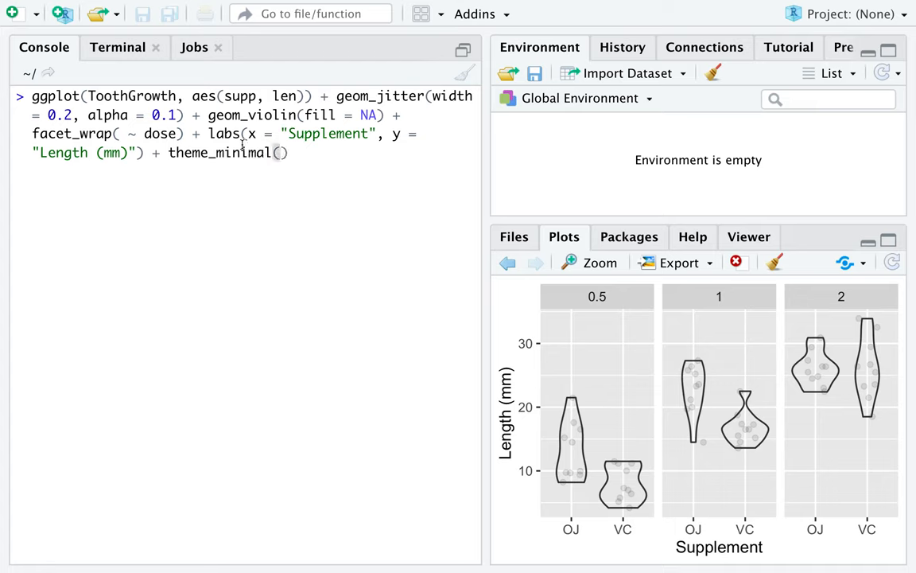
{"action": "double_click", "coordinate": [219, 153]}
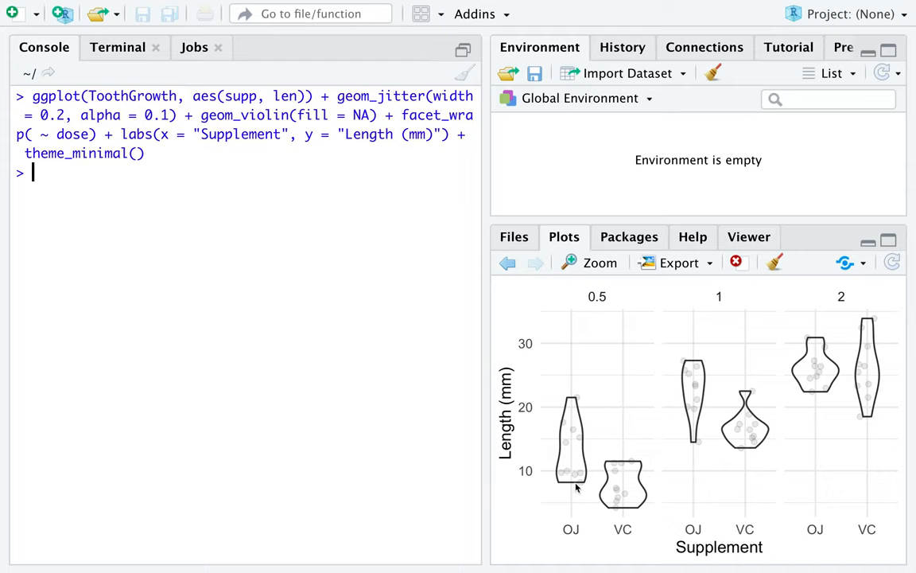
{"action": "mouse_move", "coordinate": [734, 486]}
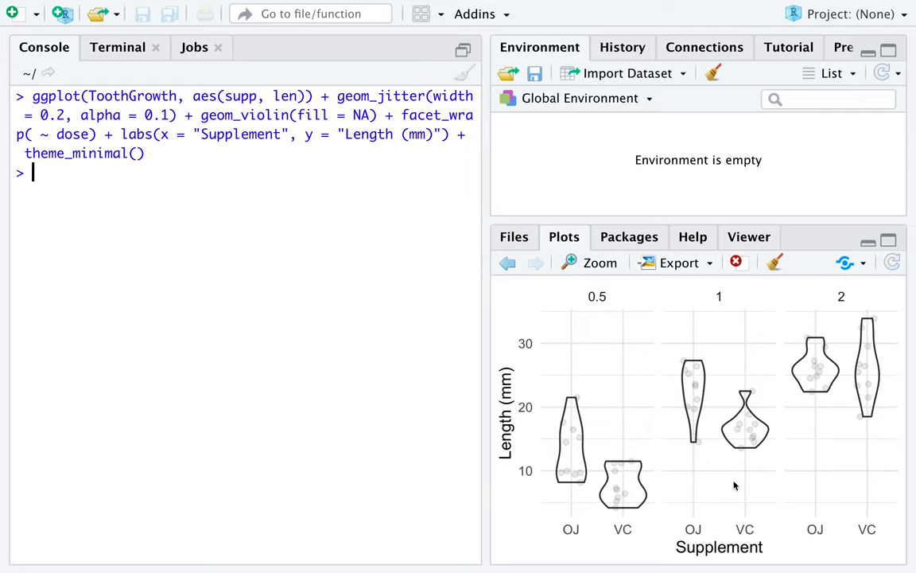
{"action": "double_click", "coordinate": [380, 95]}
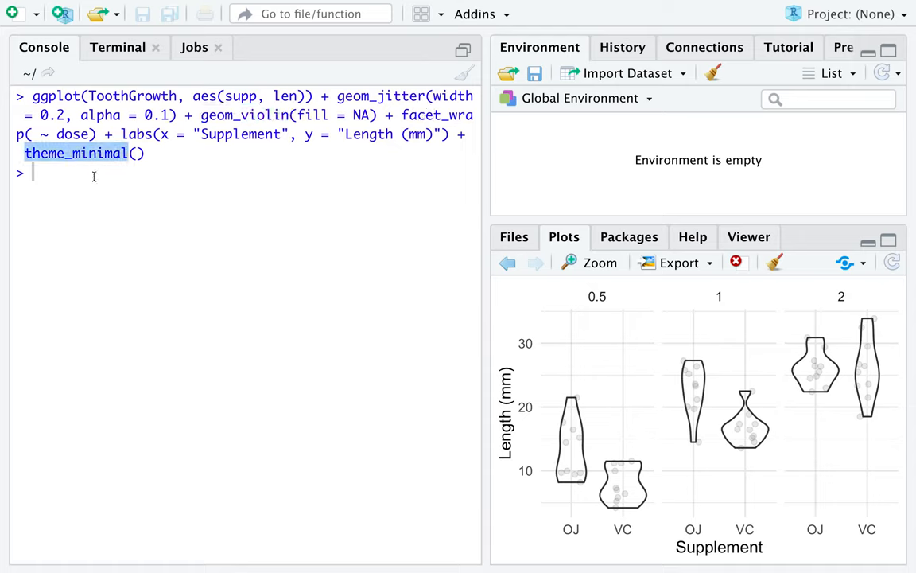
{"action": "mouse_move", "coordinate": [114, 248]}
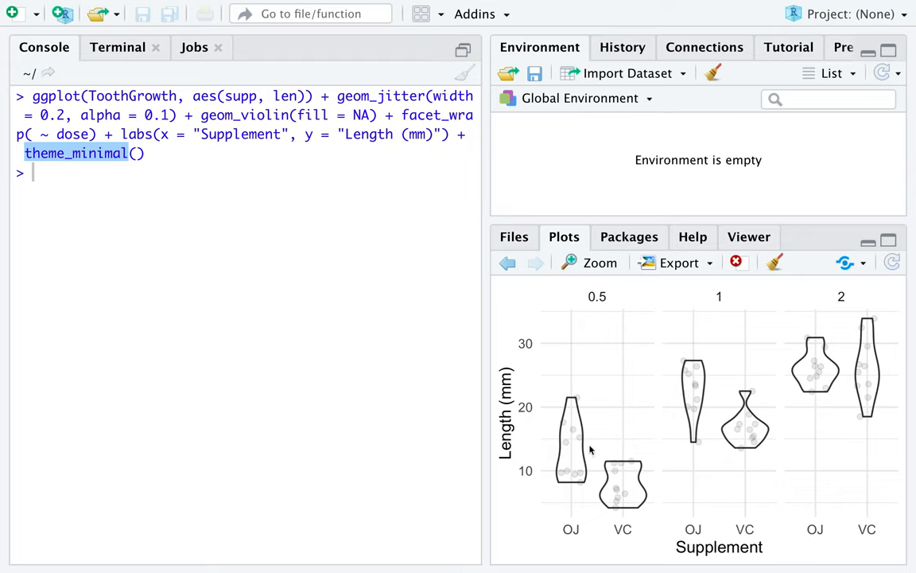
{"action": "mouse_move", "coordinate": [692, 304]}
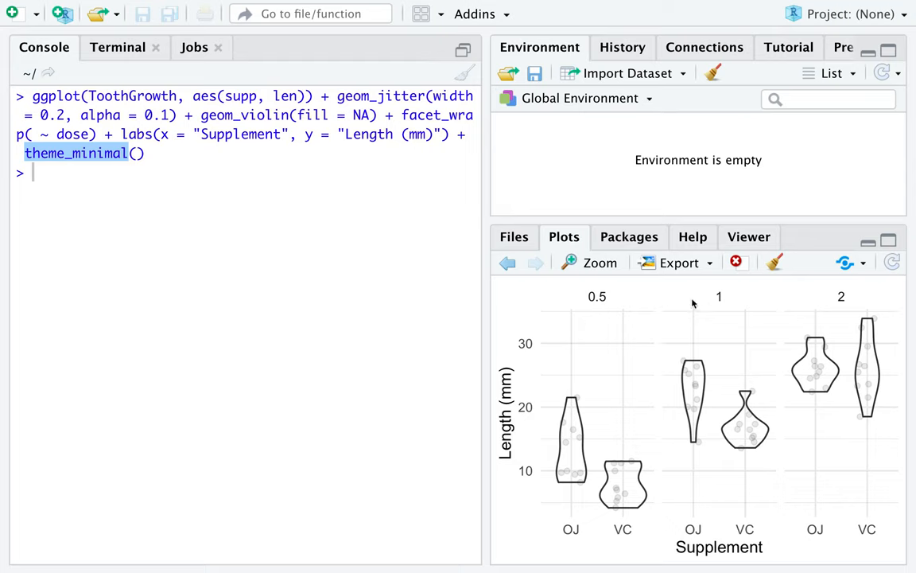
{"action": "mouse_move", "coordinate": [853, 379]}
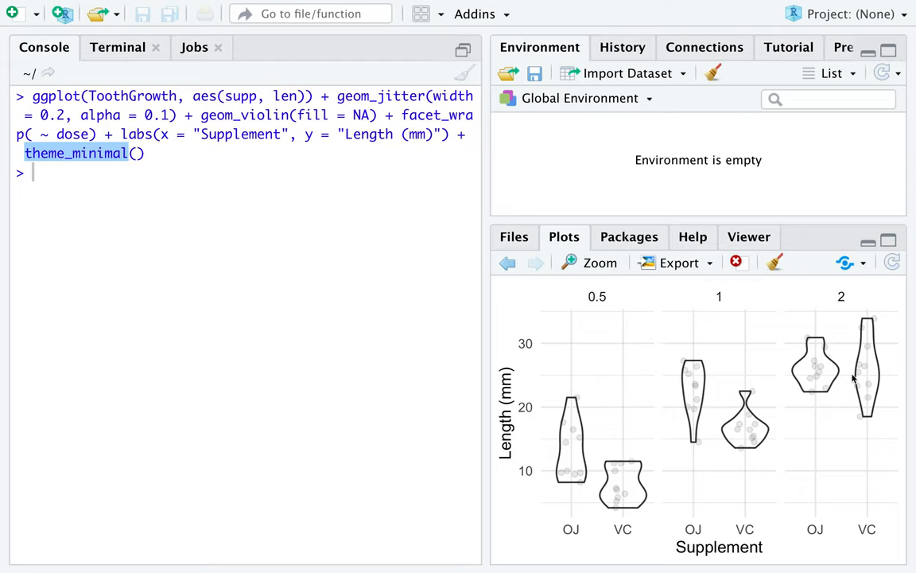
{"action": "mouse_move", "coordinate": [746, 531]}
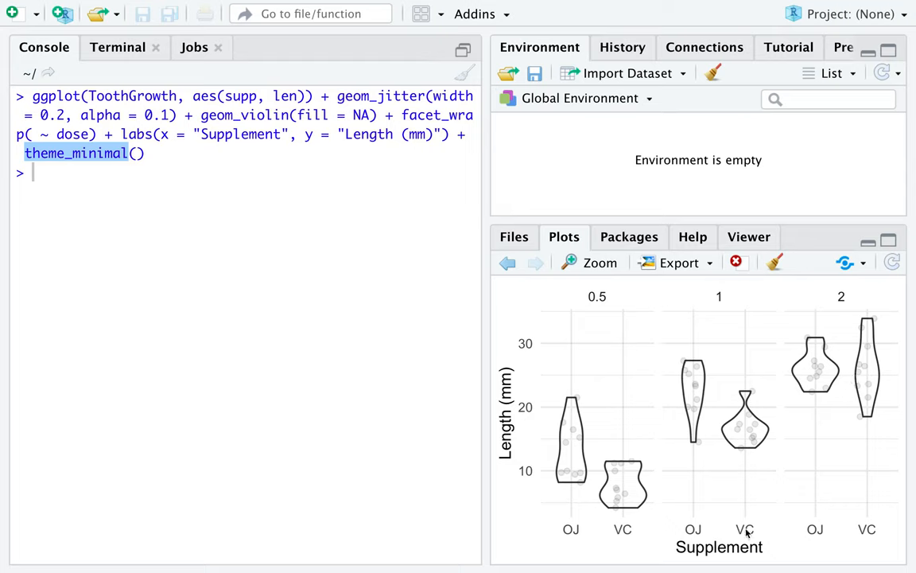
{"action": "mouse_move", "coordinate": [714, 540]}
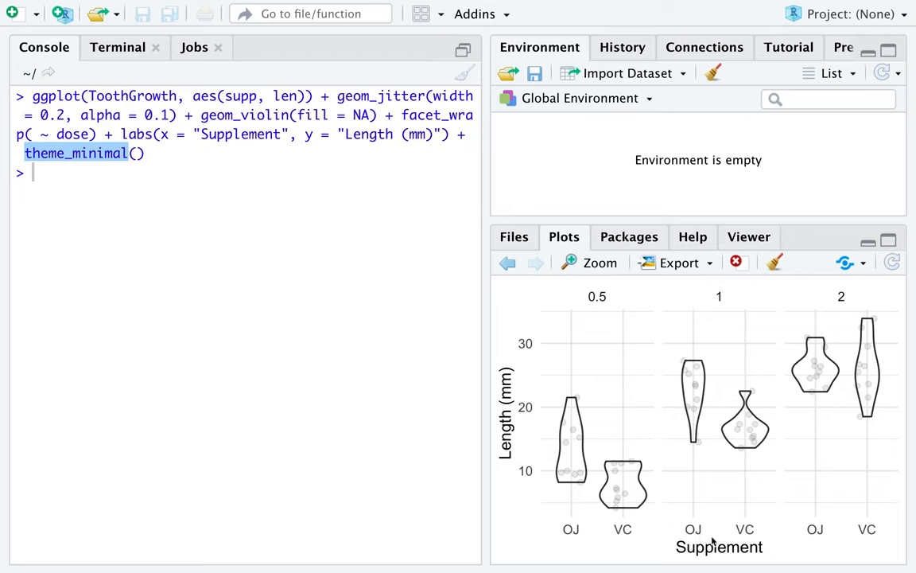
{"action": "mouse_move", "coordinate": [515, 408]}
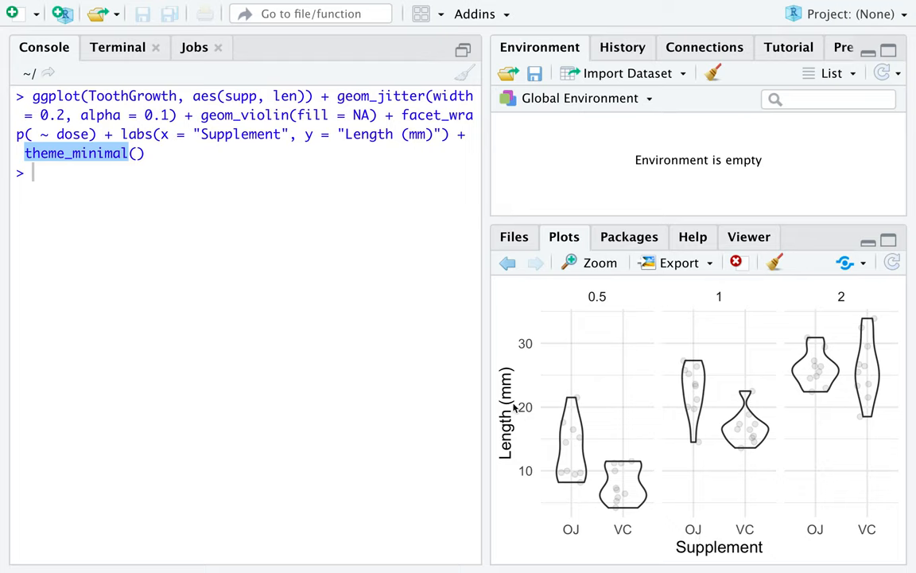
{"action": "mouse_move", "coordinate": [377, 342]}
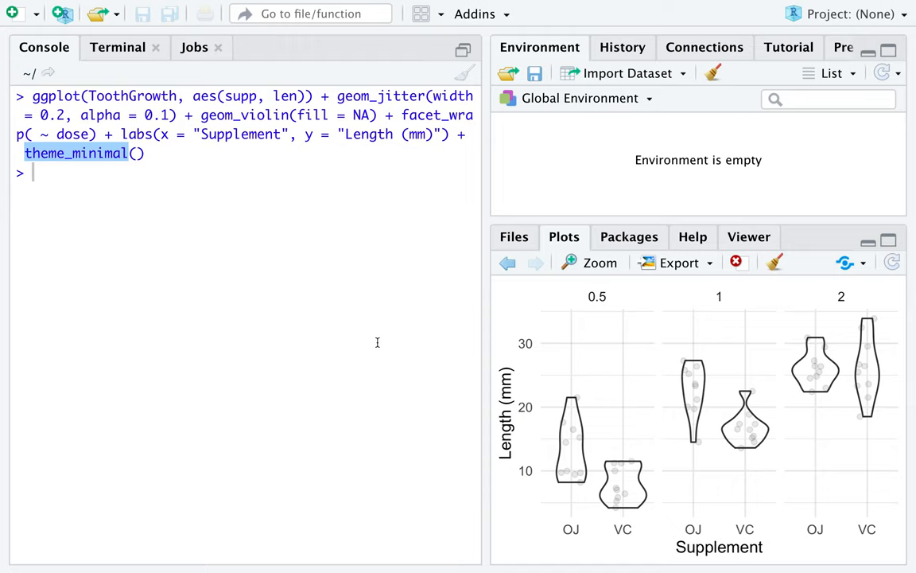
- Open the ?labs help page and scroll down to its Examples section
{"action": "type", "text": "?labs"}
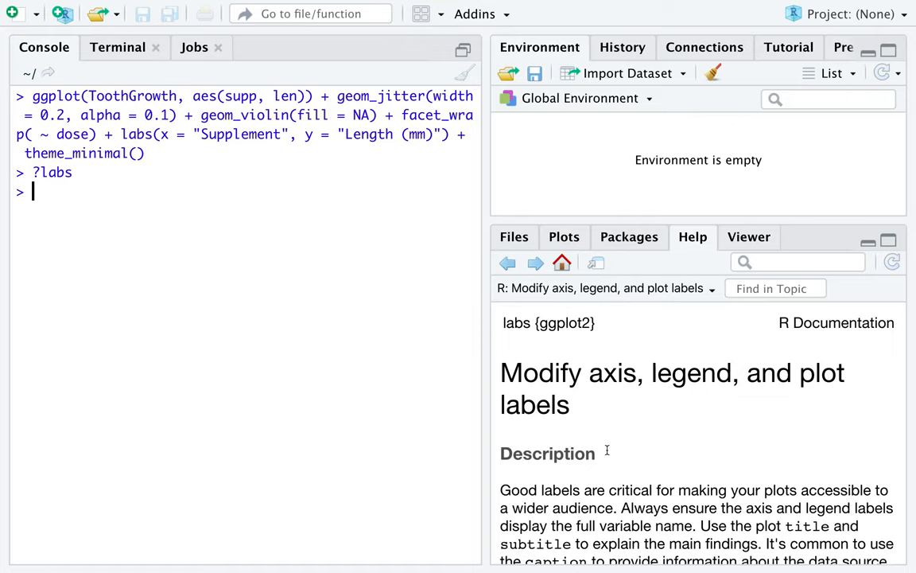
{"action": "mouse_move", "coordinate": [612, 422]}
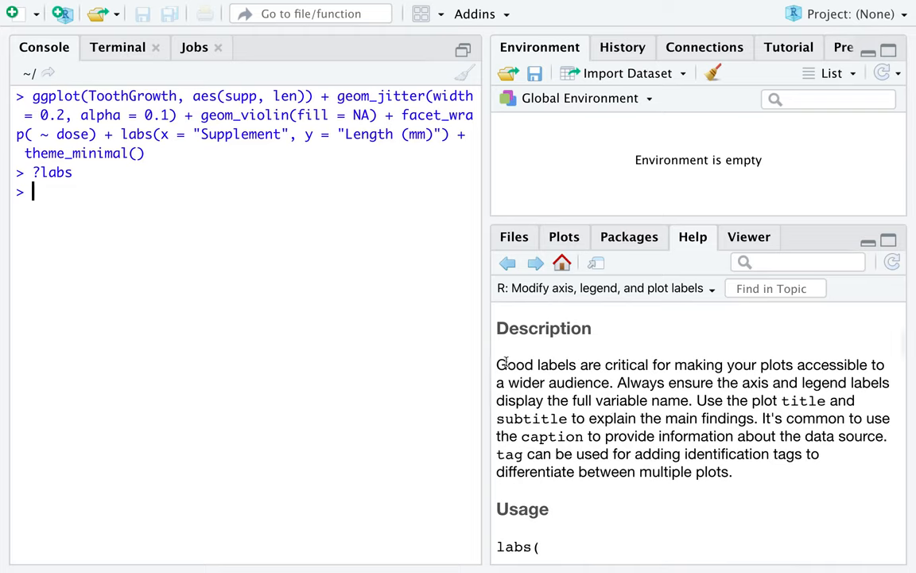
{"action": "left_click_drag", "start_coordinate": [497, 364], "coordinate": [612, 382]}
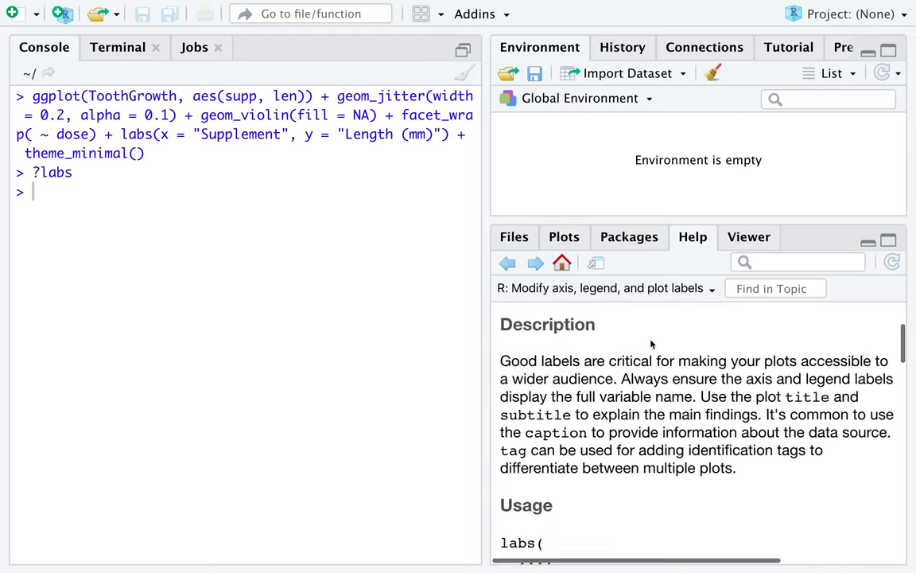
{"action": "scroll", "scroll_direction": "down", "scroll_amount": 3}
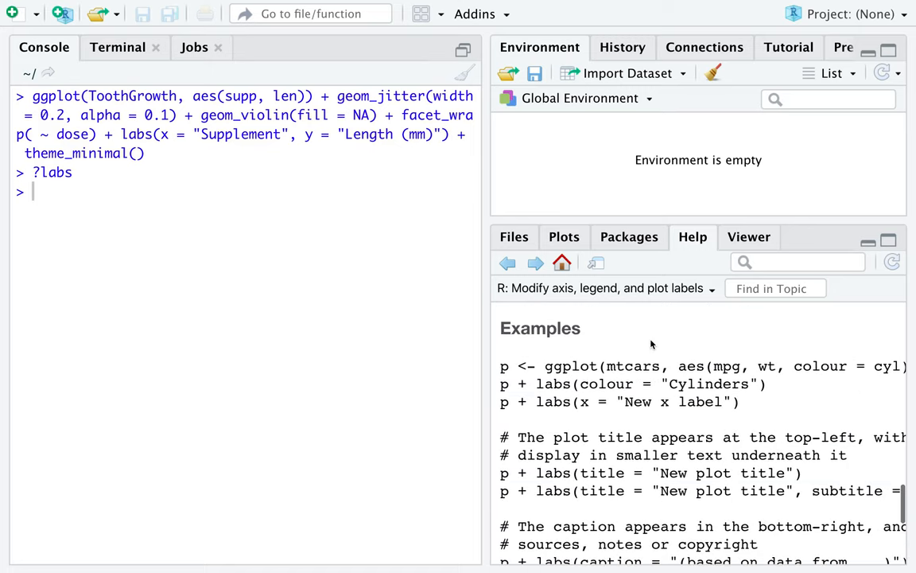
{"action": "mouse_move", "coordinate": [689, 427]}
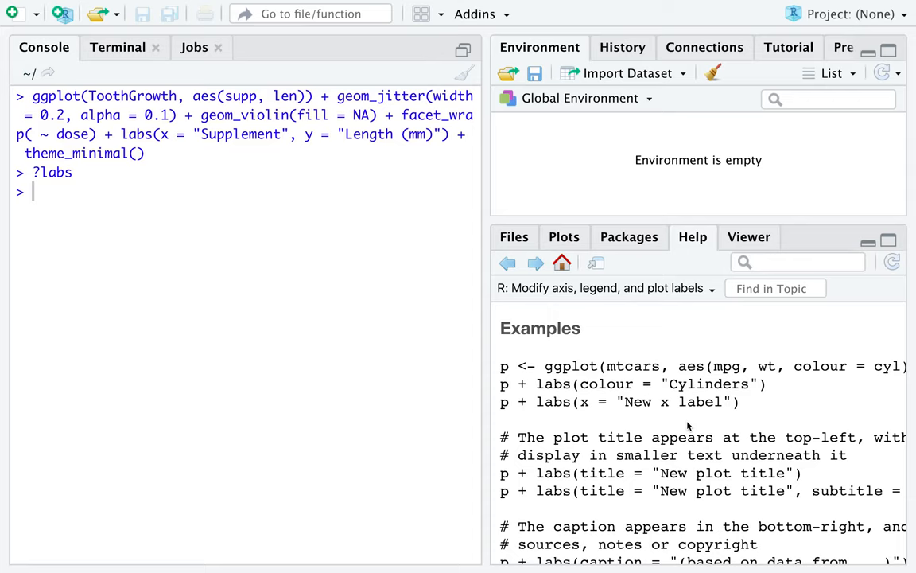
{"action": "mouse_move", "coordinate": [605, 343]}
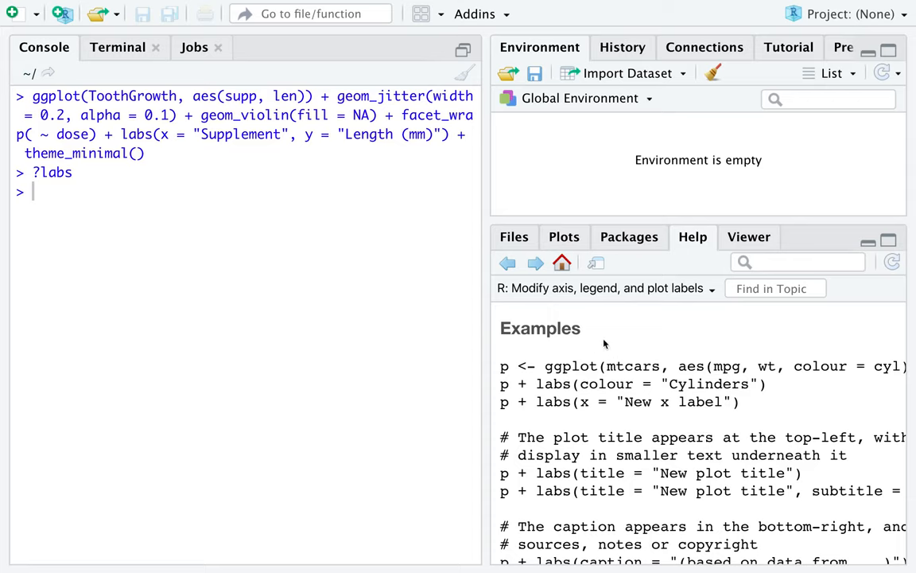
{"action": "mouse_move", "coordinate": [650, 5]}
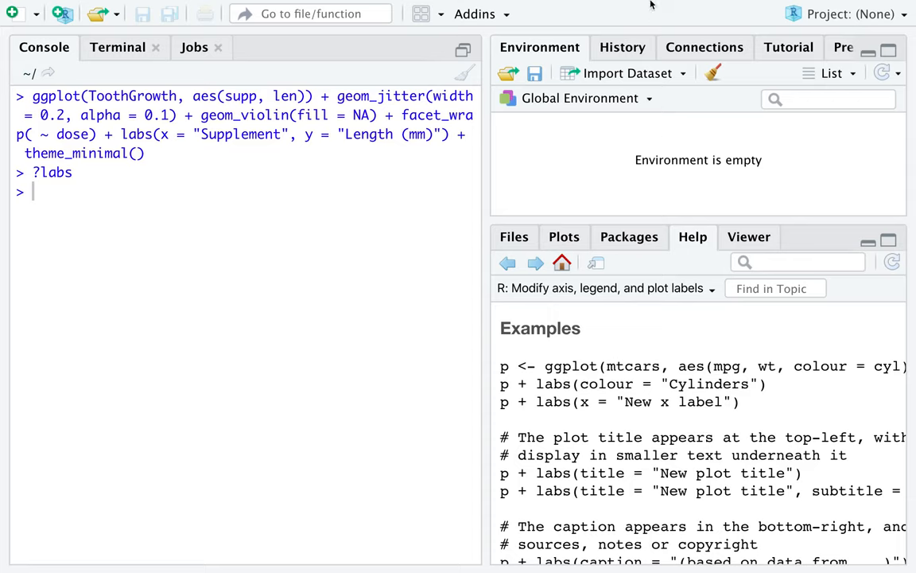